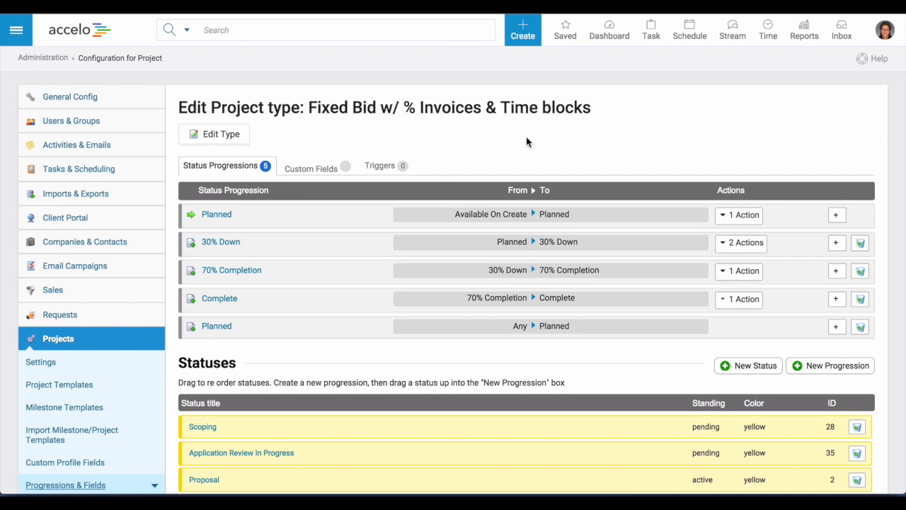
pyautogui.moveTo(544, 221)
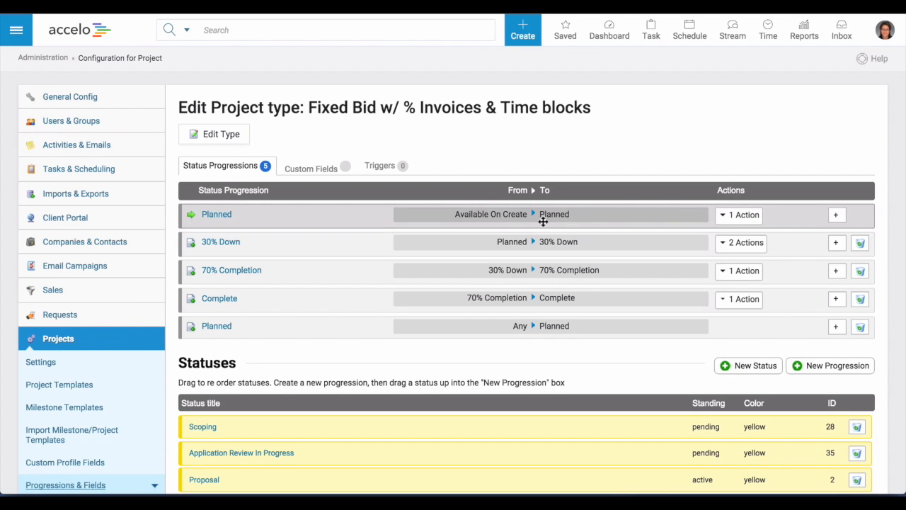
# Step: Review the actions attached to the existing 30% Down progression, then collapse them
pyautogui.scroll(-3)
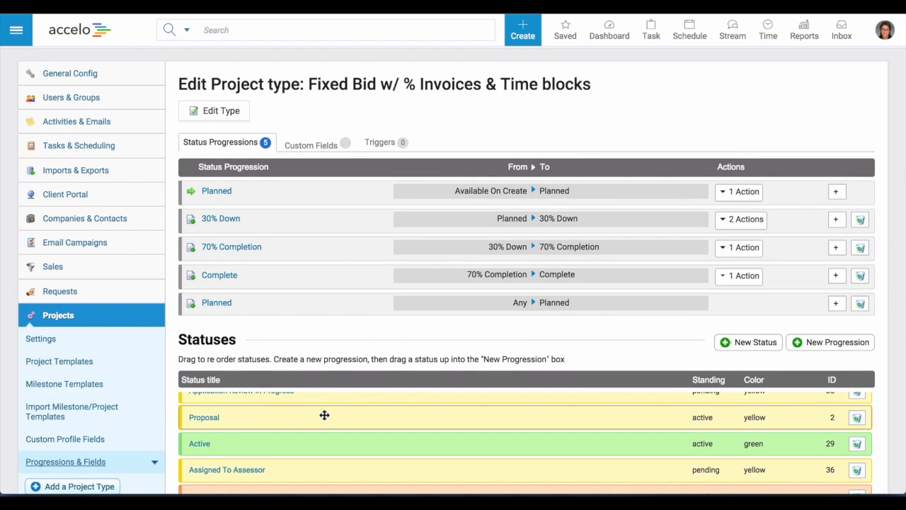
pyautogui.moveTo(581, 331)
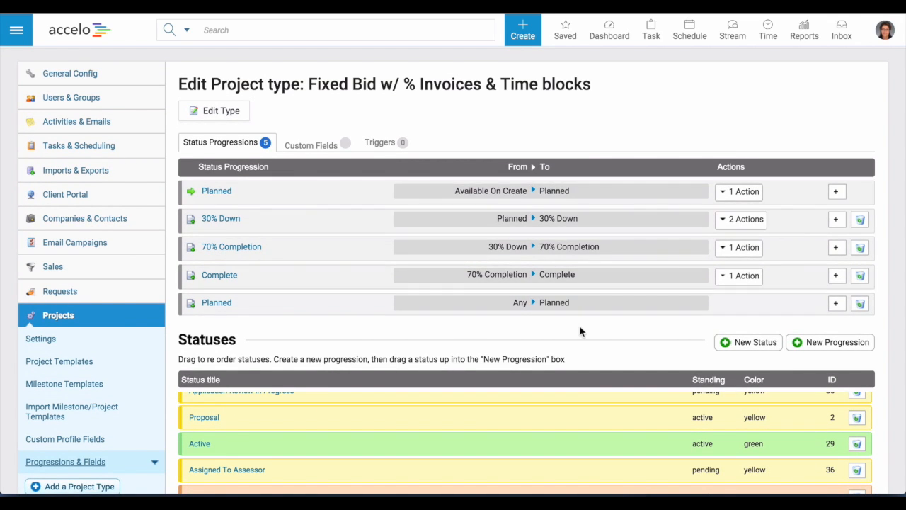
pyautogui.moveTo(742, 218)
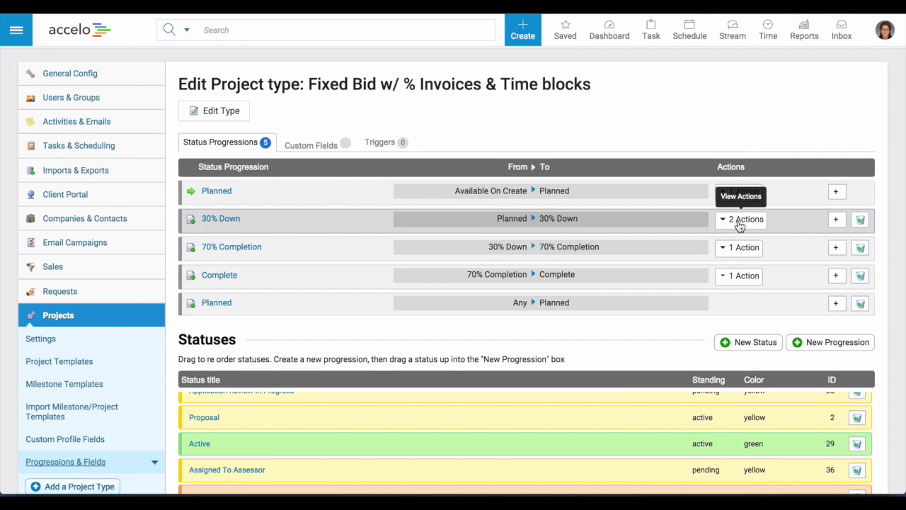
pyautogui.click(742, 218)
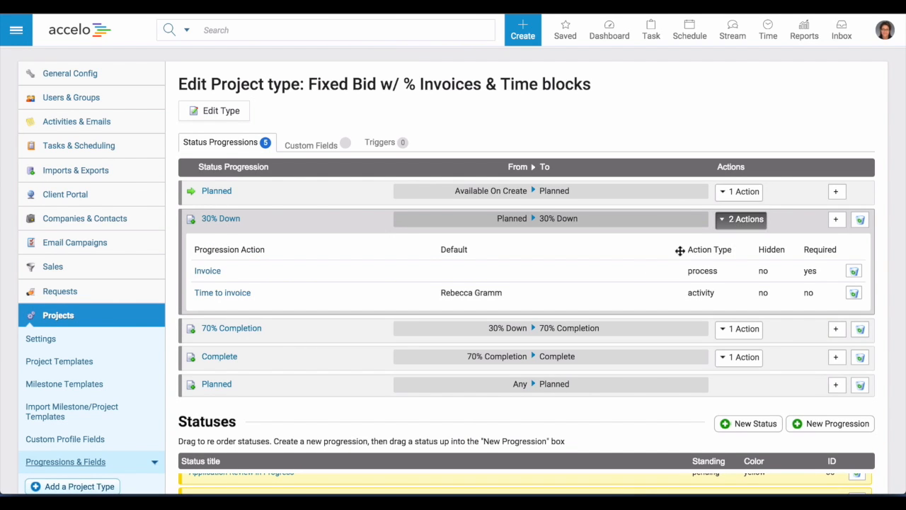
pyautogui.moveTo(624, 276)
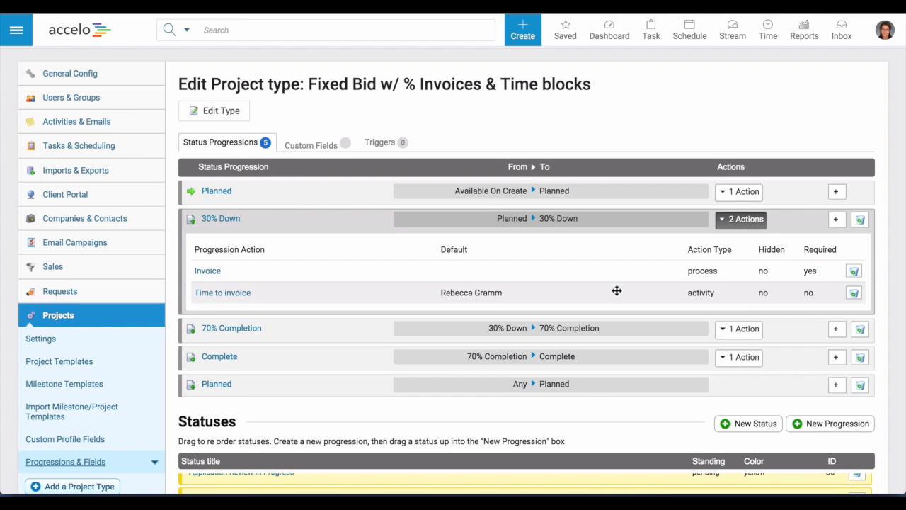
pyautogui.click(742, 218)
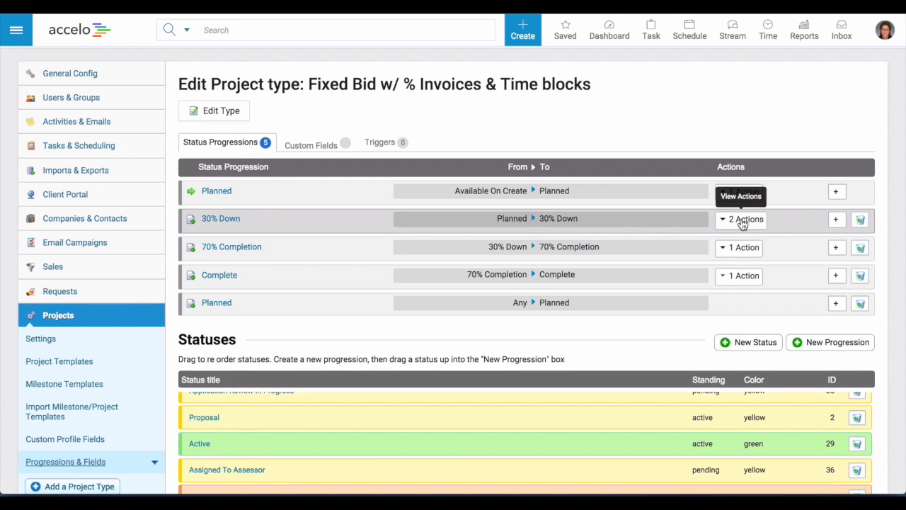
pyautogui.scroll(-3)
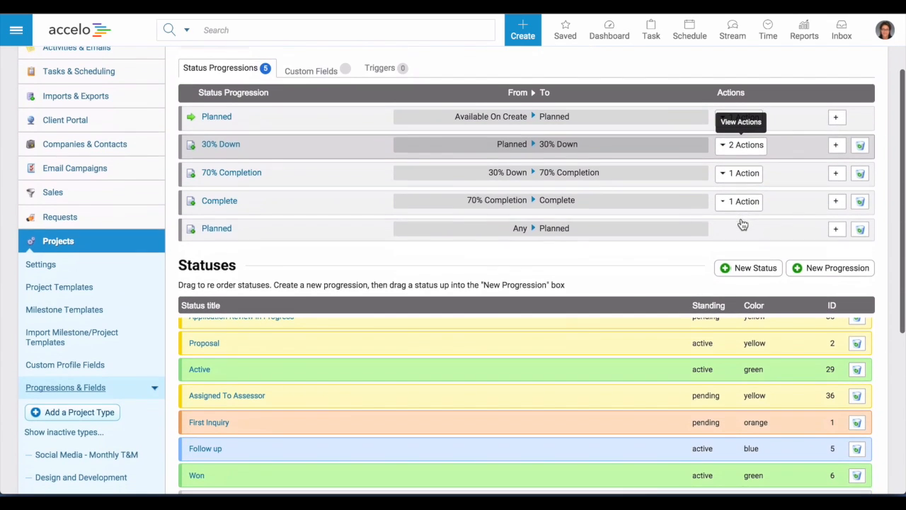
# Step: Create a progression titled 'Brief' from Proposal to Active and save it
pyautogui.click(830, 267)
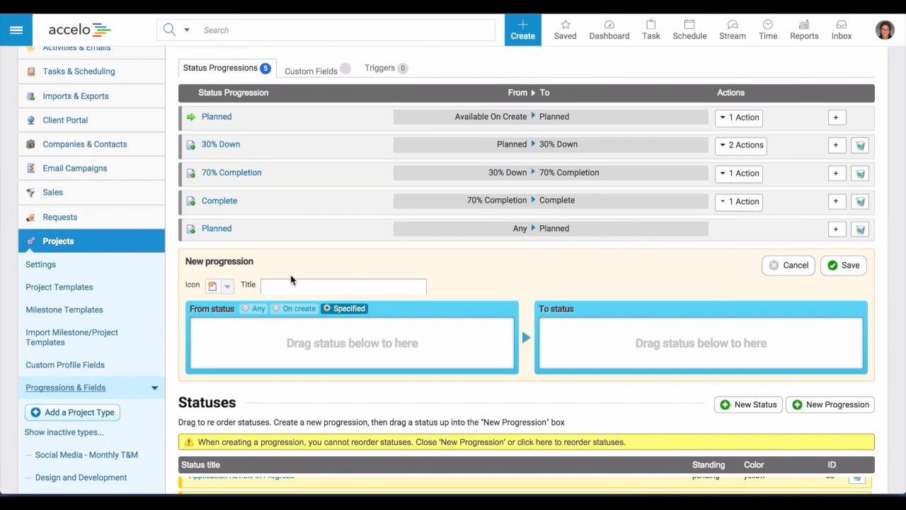
pyautogui.write('Brief Discussion')
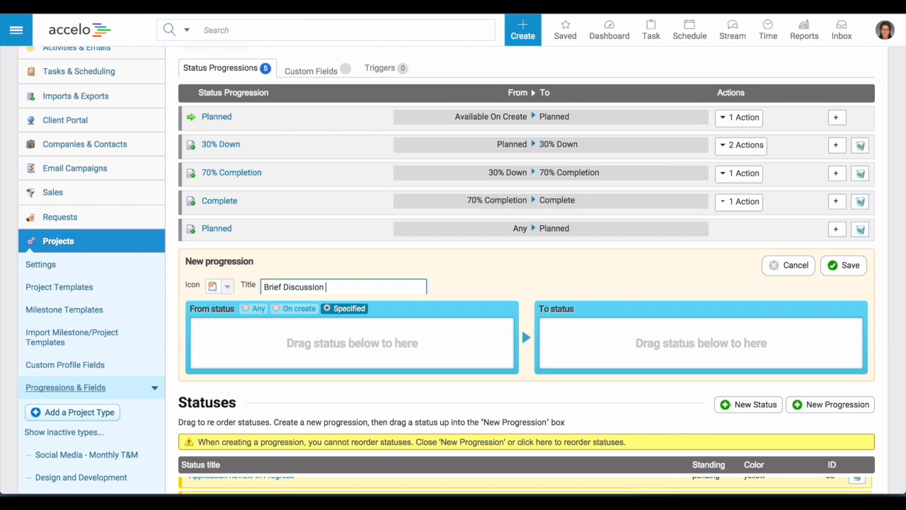
pyautogui.scroll(-3)
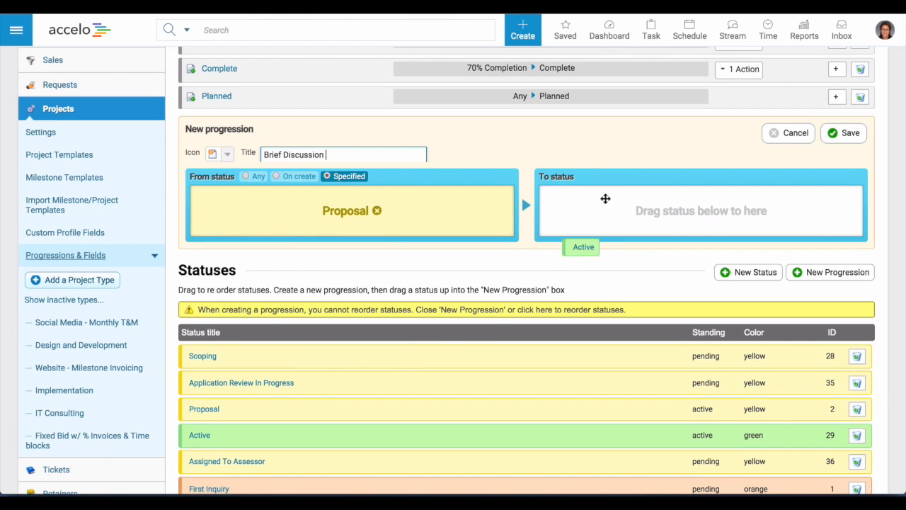
pyautogui.moveTo(580, 246); pyautogui.dragTo(701, 210)
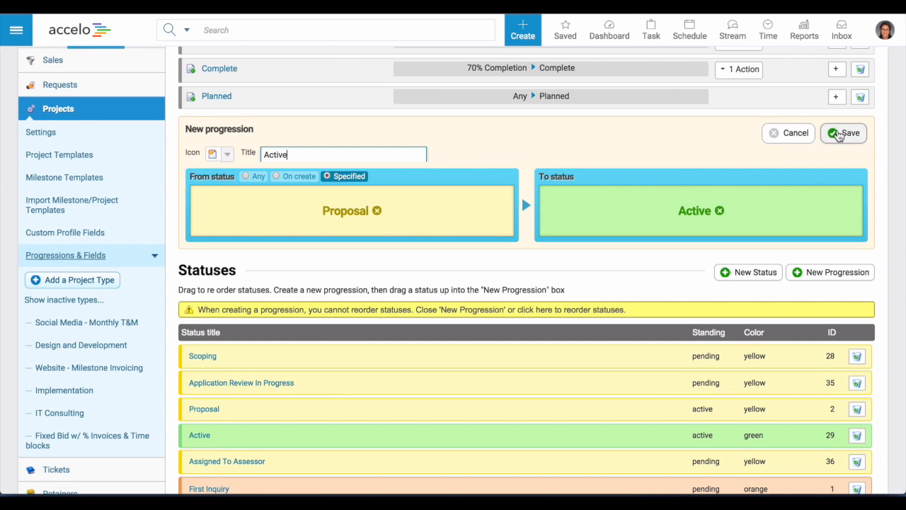
pyautogui.click(843, 134)
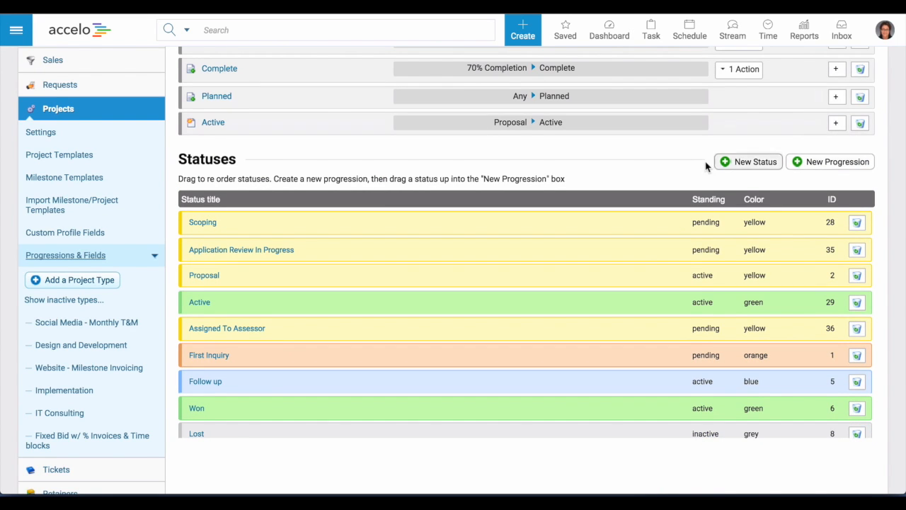
pyautogui.scroll(-3)
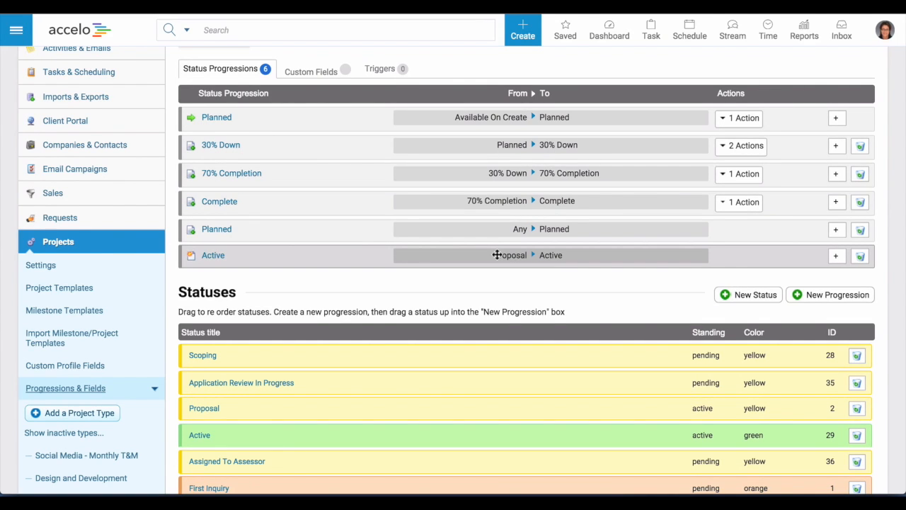
pyautogui.moveTo(836, 257)
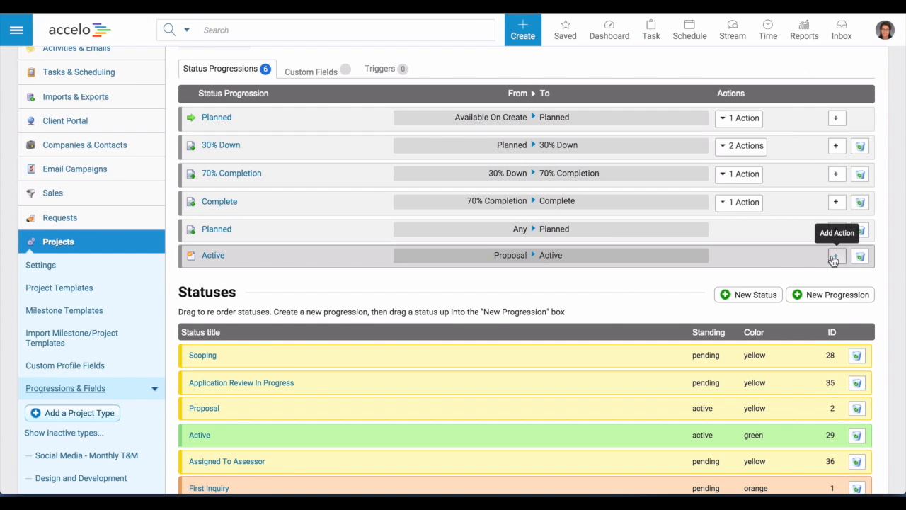
# Step: Add an Update Field action to the Active progression, raising the leave-page confirmation
pyautogui.click(836, 255)
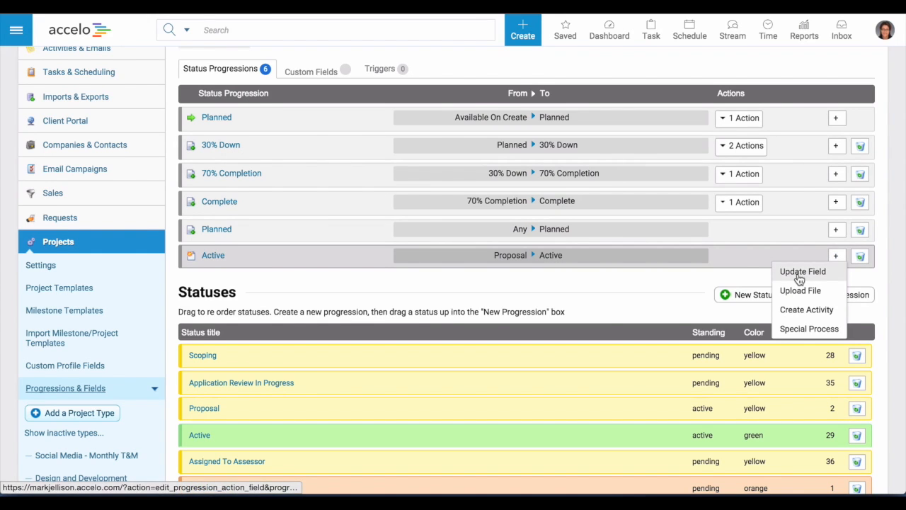
pyautogui.click(802, 271)
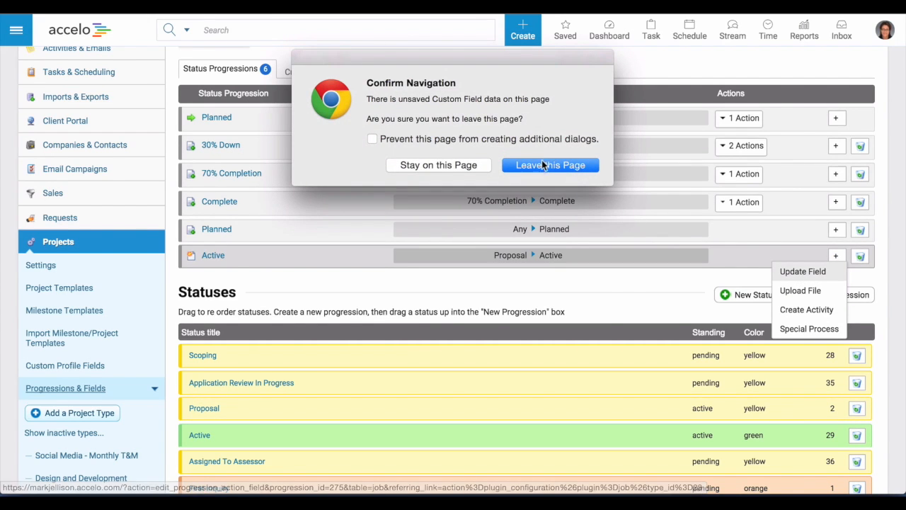